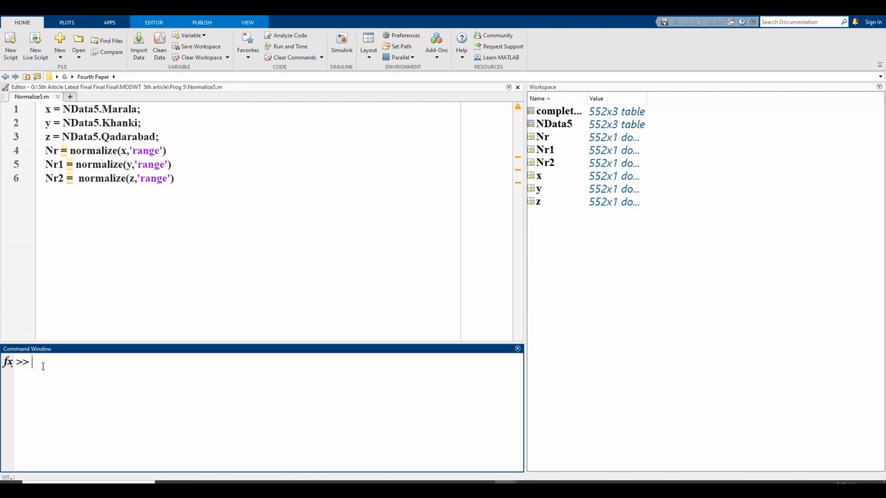
- Display completeData5 in the Command Window, accepting the corrected capitalization suggestion
type("compl")
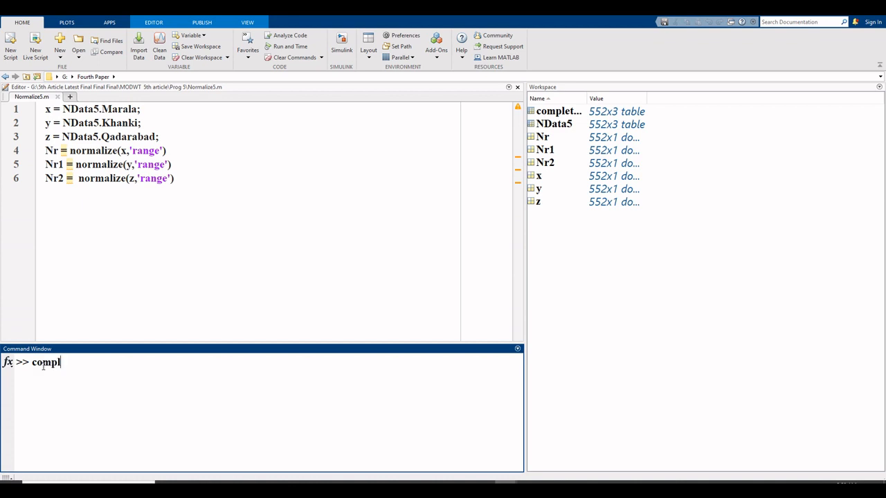
type("e")
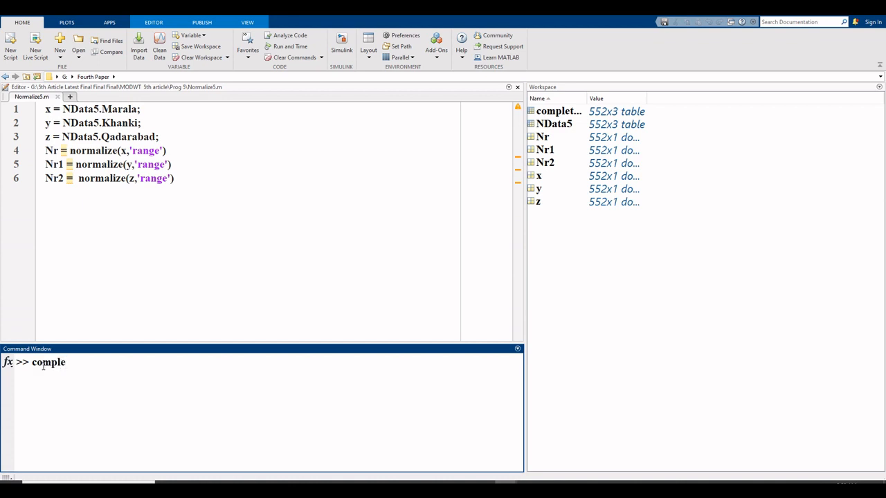
type("te")
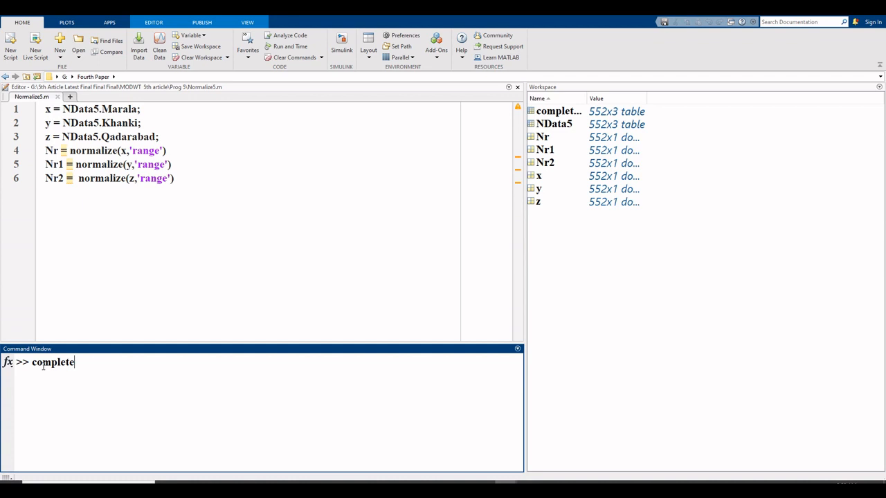
type("data5")
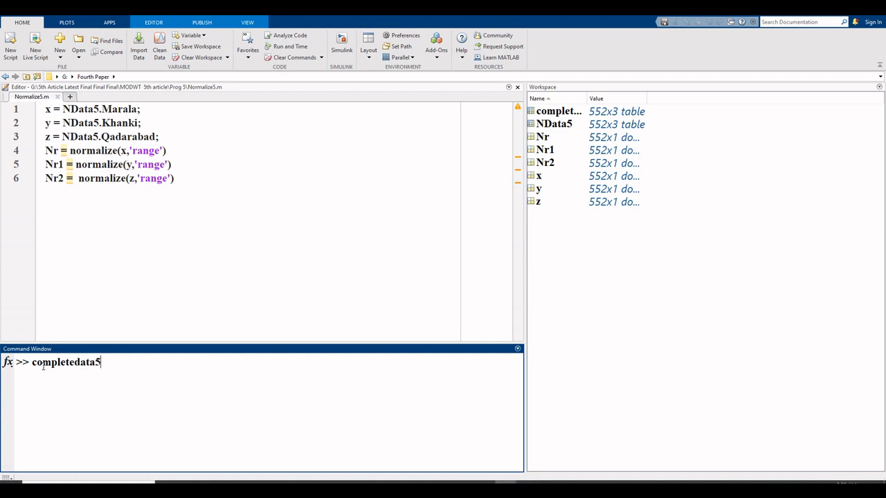
key("enter")
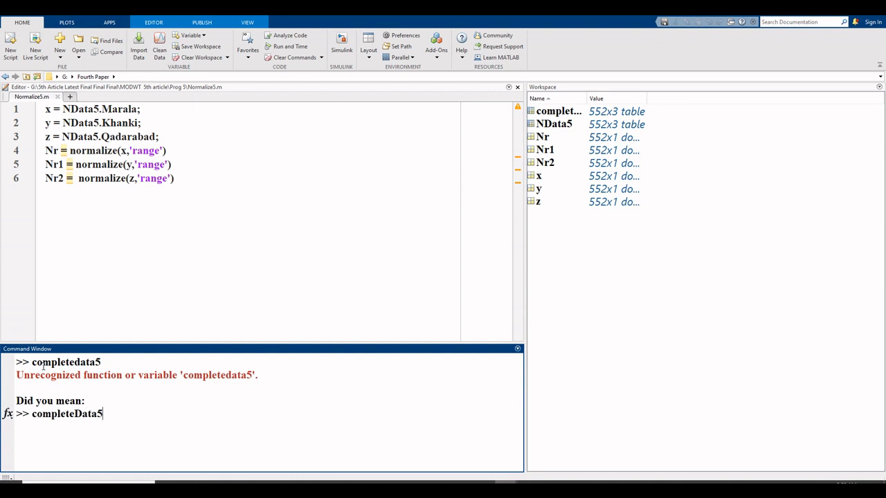
key("enter")
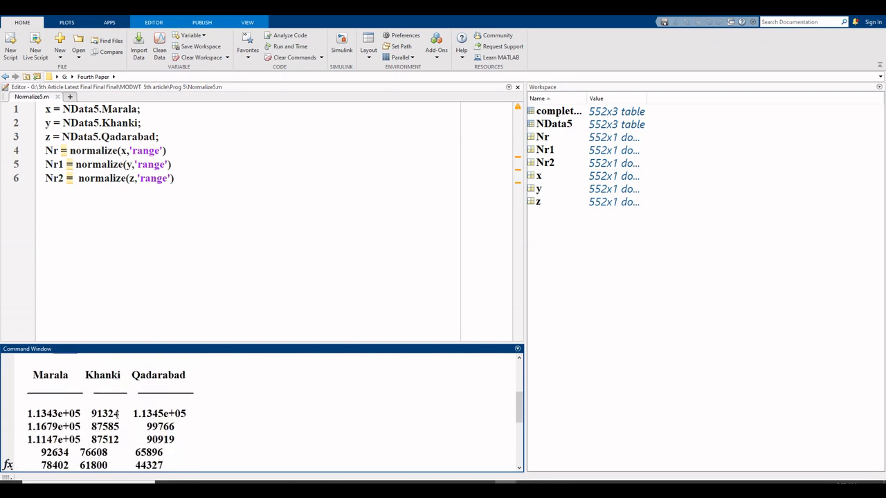
mouse_move(103, 387)
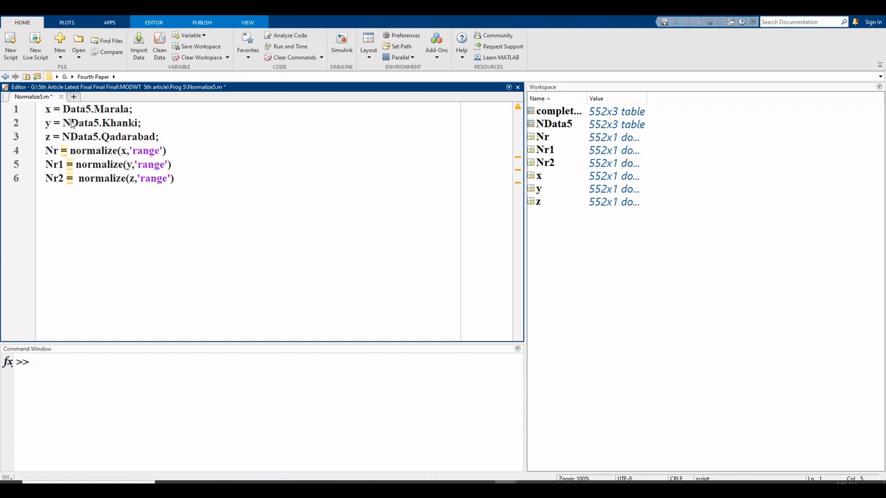
- Change the first script line to read from completeData5 and move to line two
type("compl")
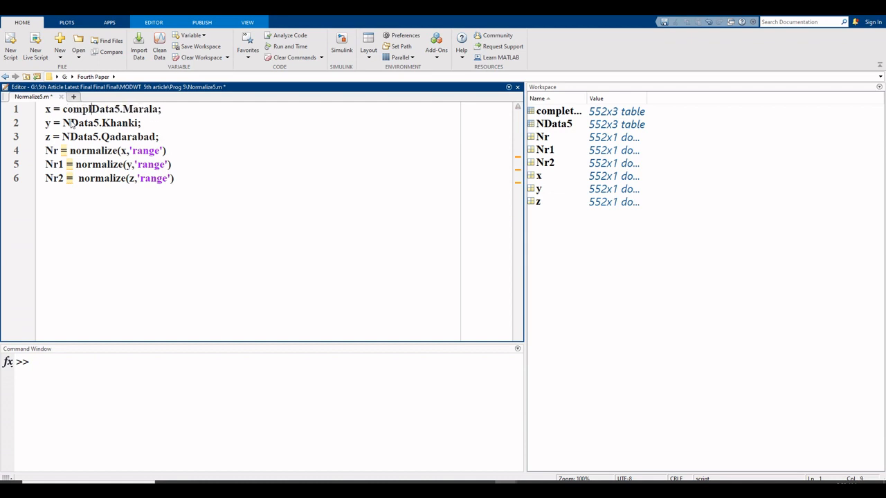
type("ete")
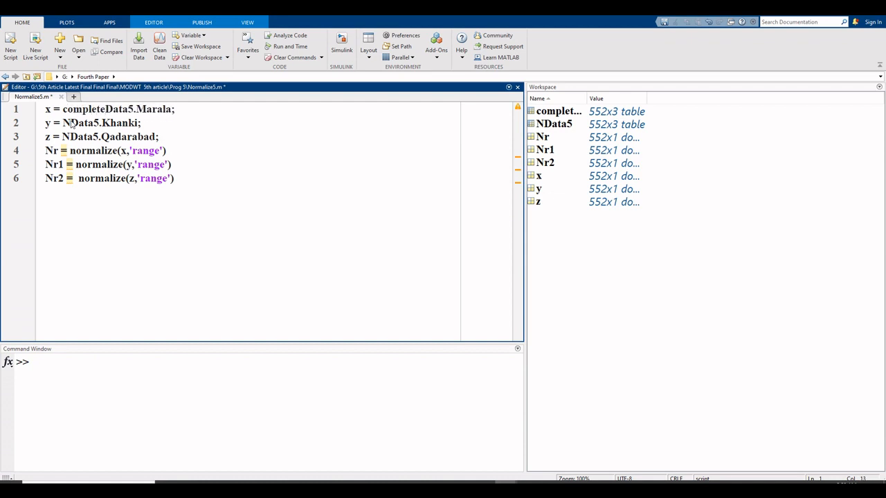
left_click(104, 109)
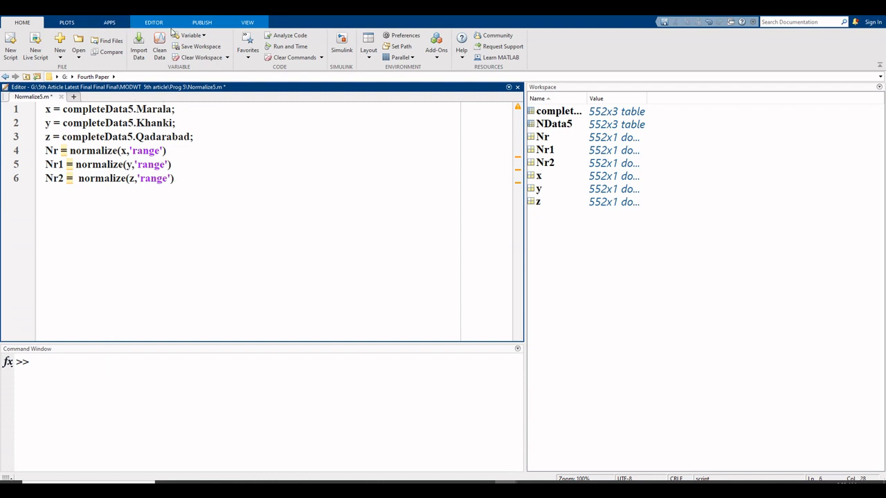
- Save and run Normalize5 from the Editor tab, then scroll to the normalized Nr output
left_click(154, 22)
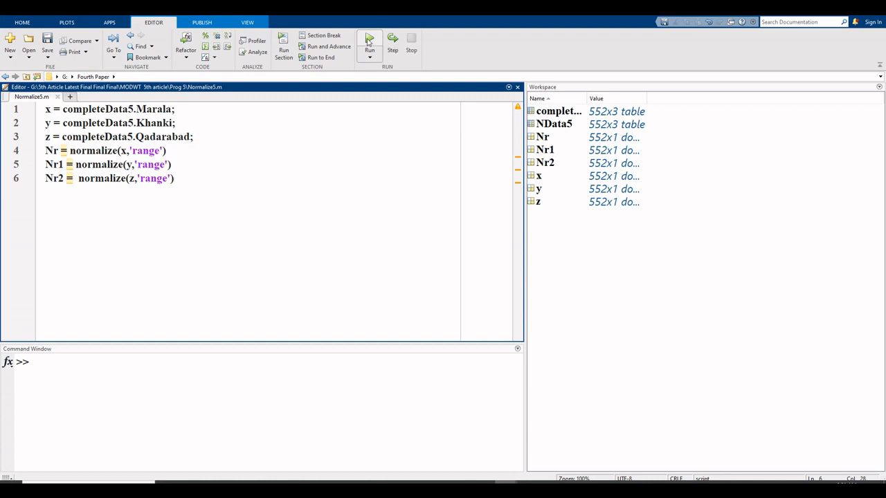
left_click(369, 43)
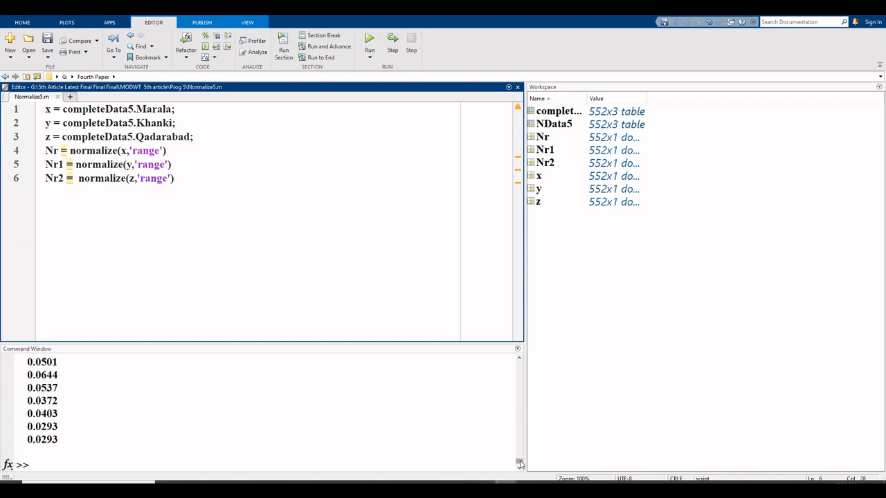
left_click(369, 40)
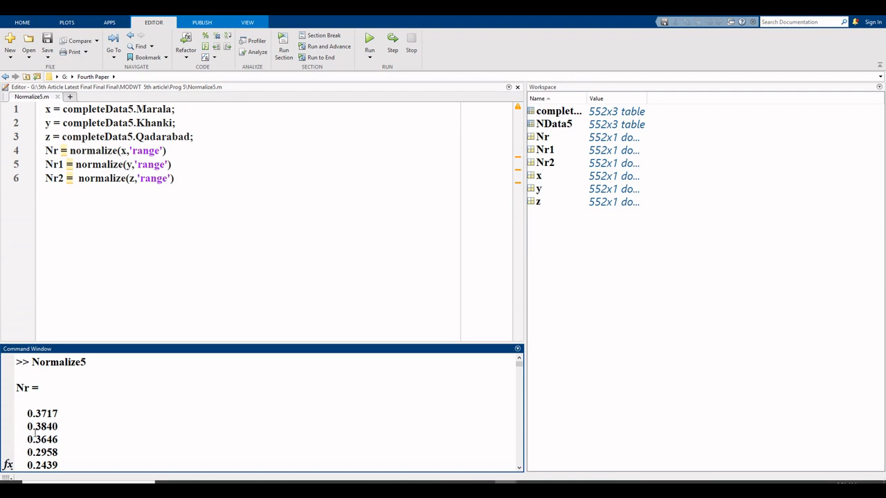
scroll("down", 3)
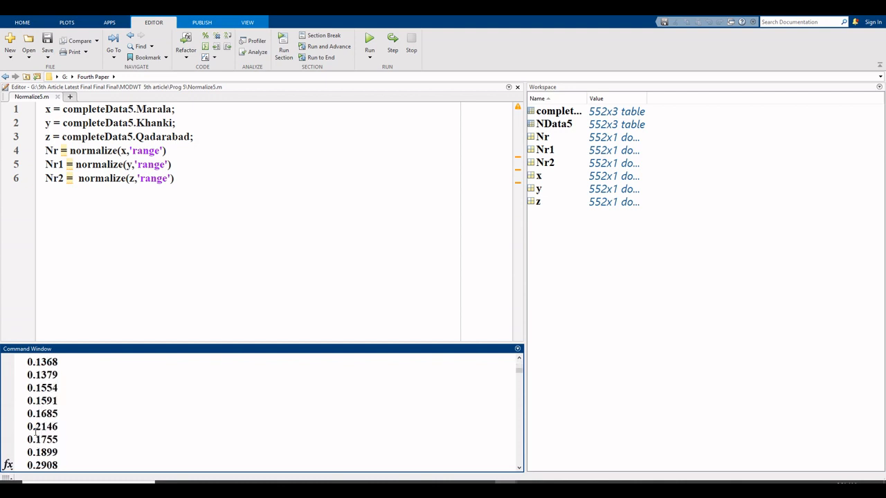